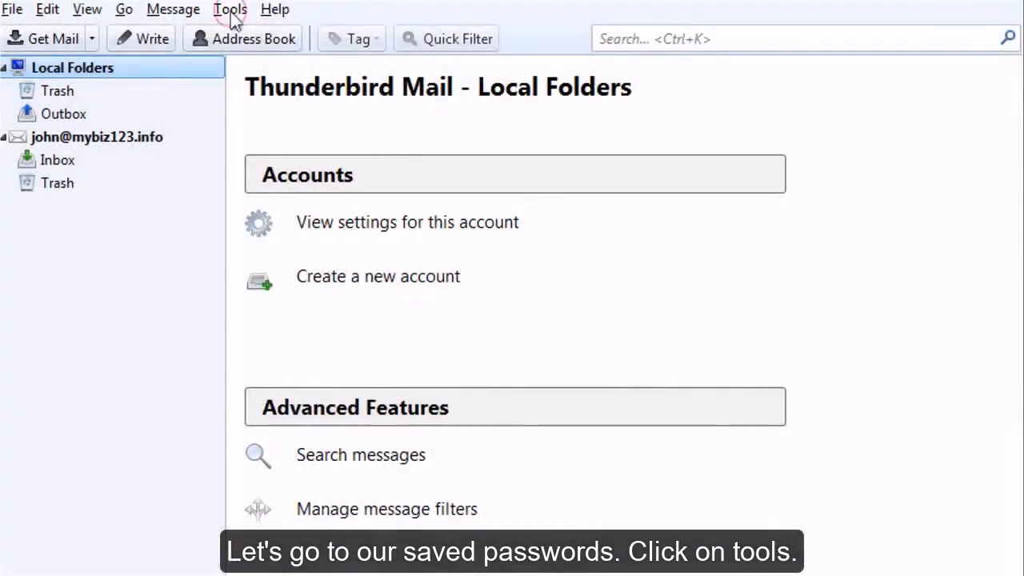
- Reach the Passwords settings via Tools > Options, Security section
{"action": "left_click", "coordinate": [231, 10]}
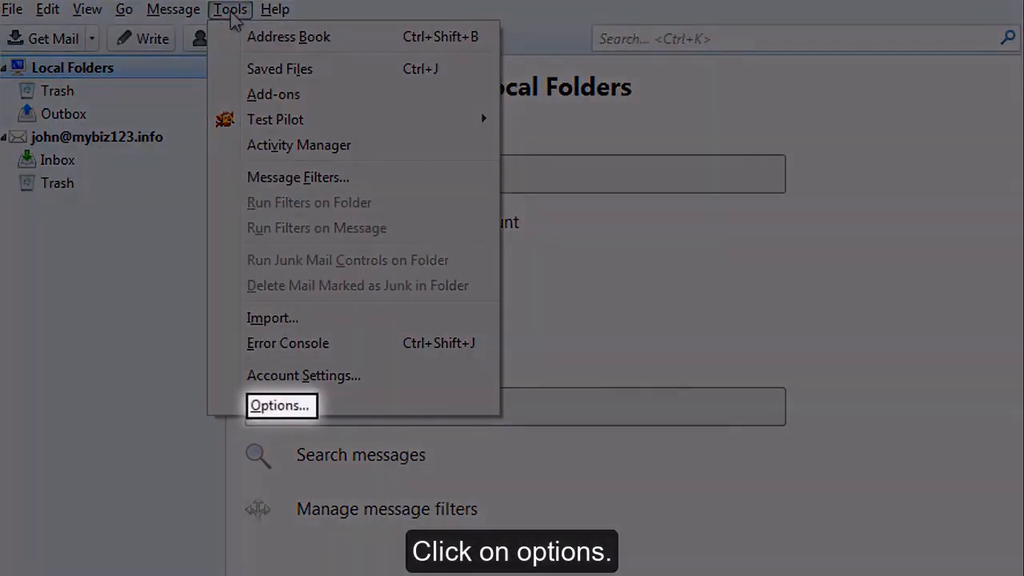
{"action": "left_click", "coordinate": [278, 404]}
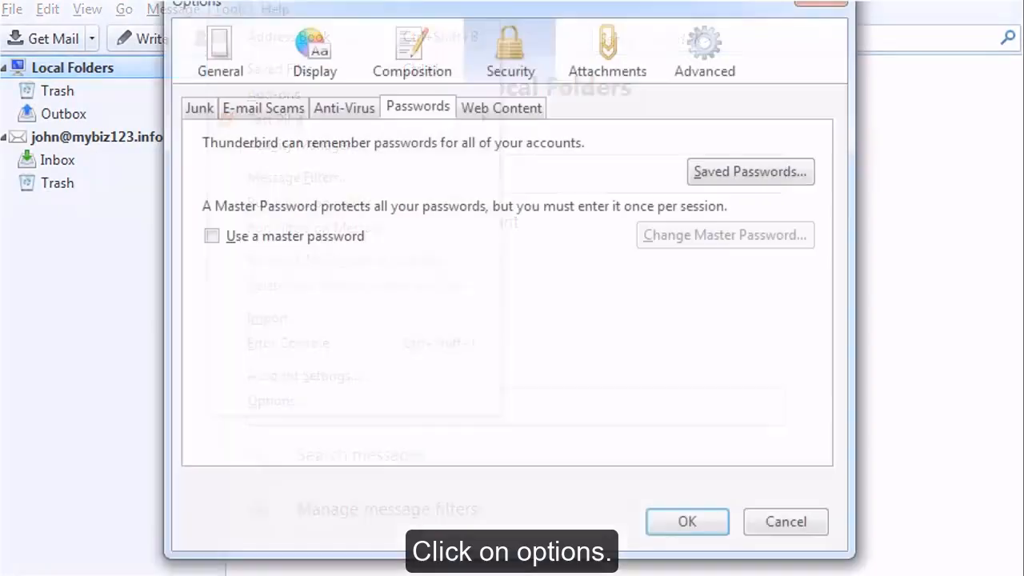
{"action": "left_click", "coordinate": [417, 109]}
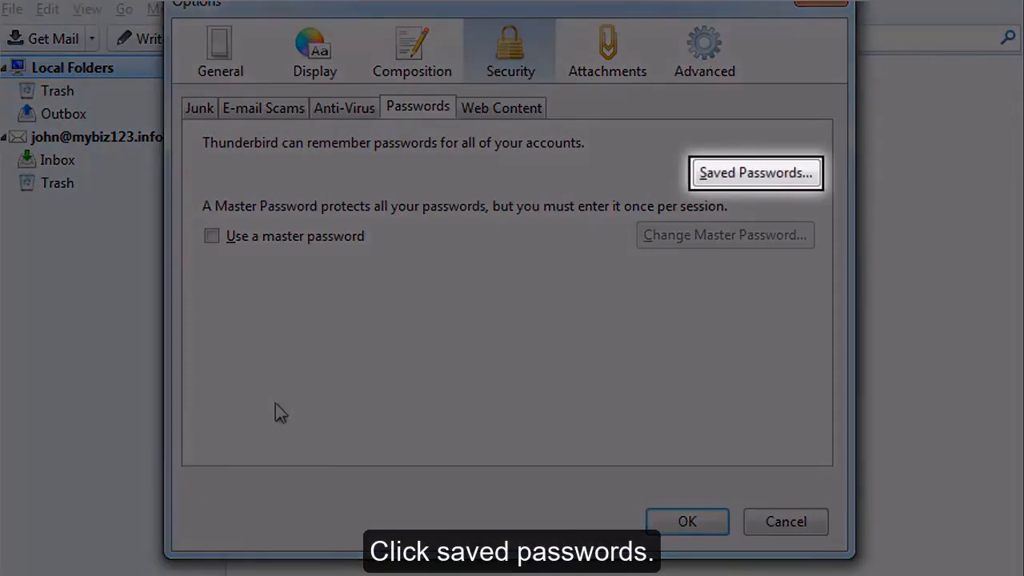
- Remove all stored passwords, clearing the mailbox and smtp server entries
{"action": "left_click", "coordinate": [755, 173]}
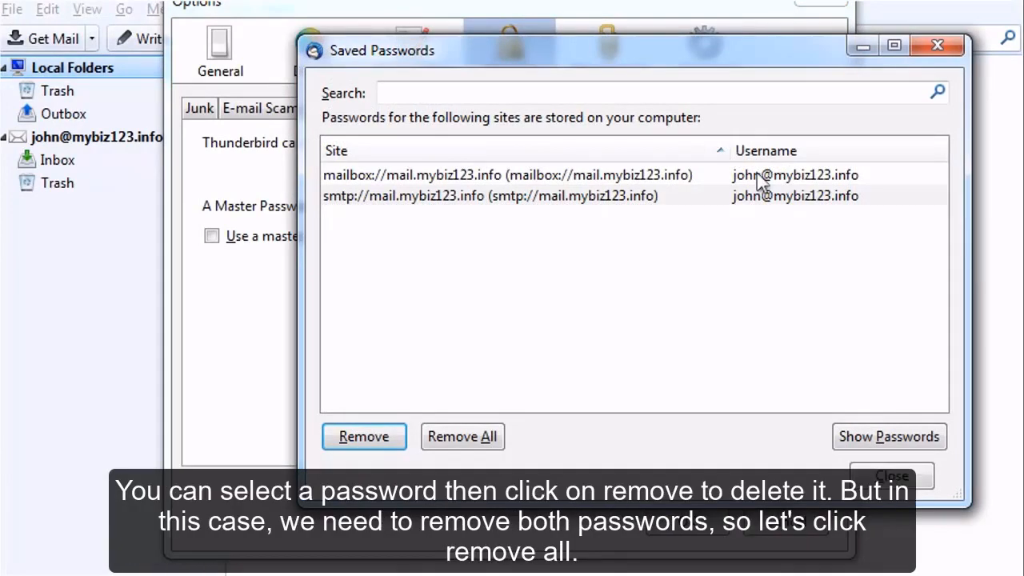
{"action": "mouse_move", "coordinate": [467, 438]}
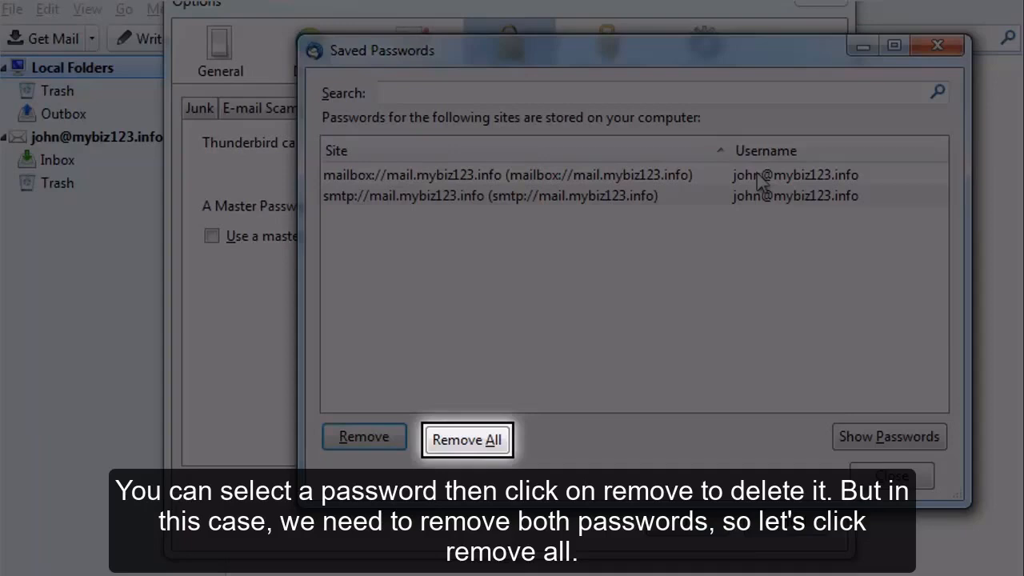
{"action": "left_click", "coordinate": [467, 438]}
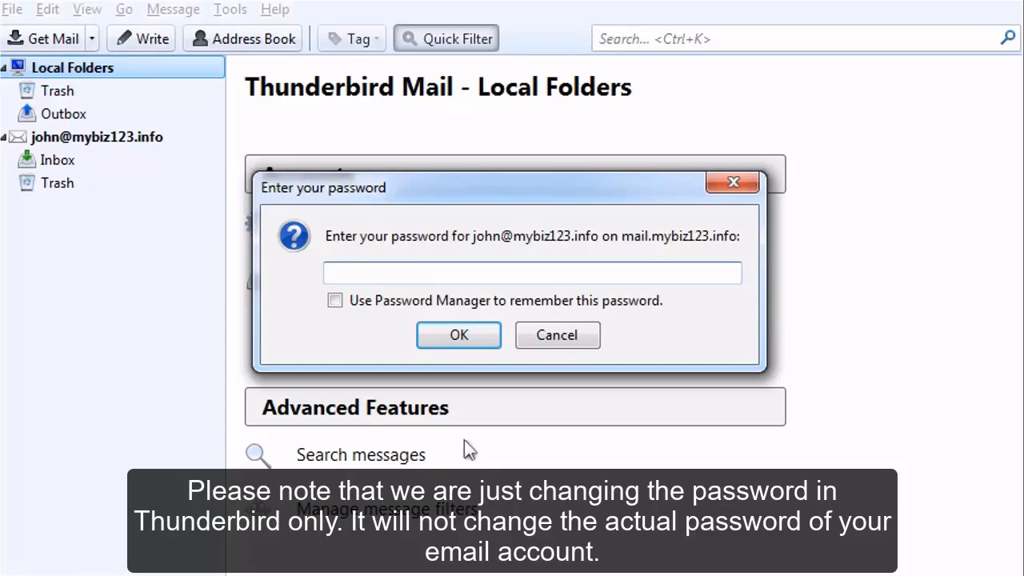
- Enter the new account password in the prompt and confirm it with OK
{"action": "type", "text": "•"}
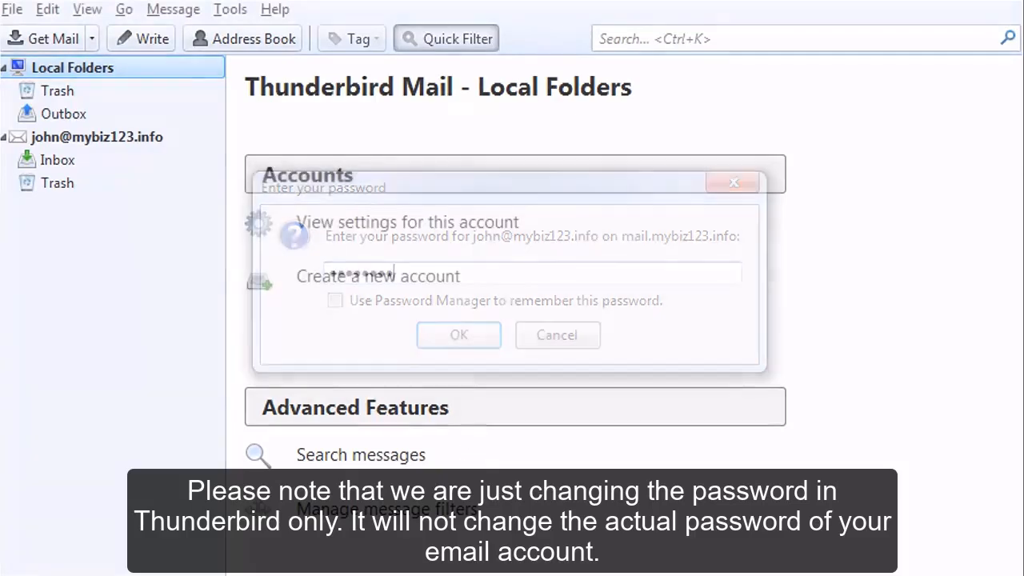
{"action": "left_click", "coordinate": [458, 334]}
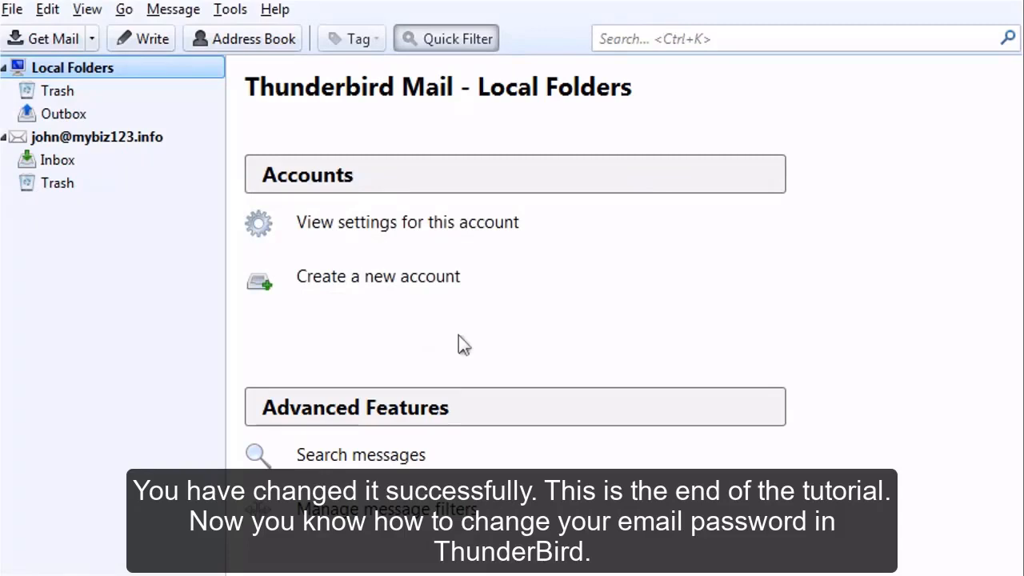